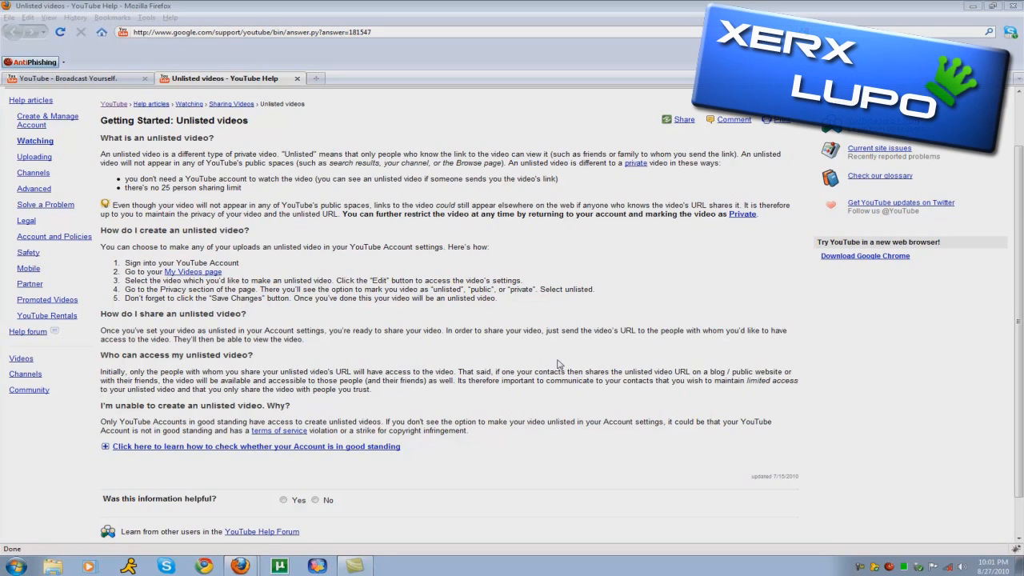
mouse_move(483, 431)
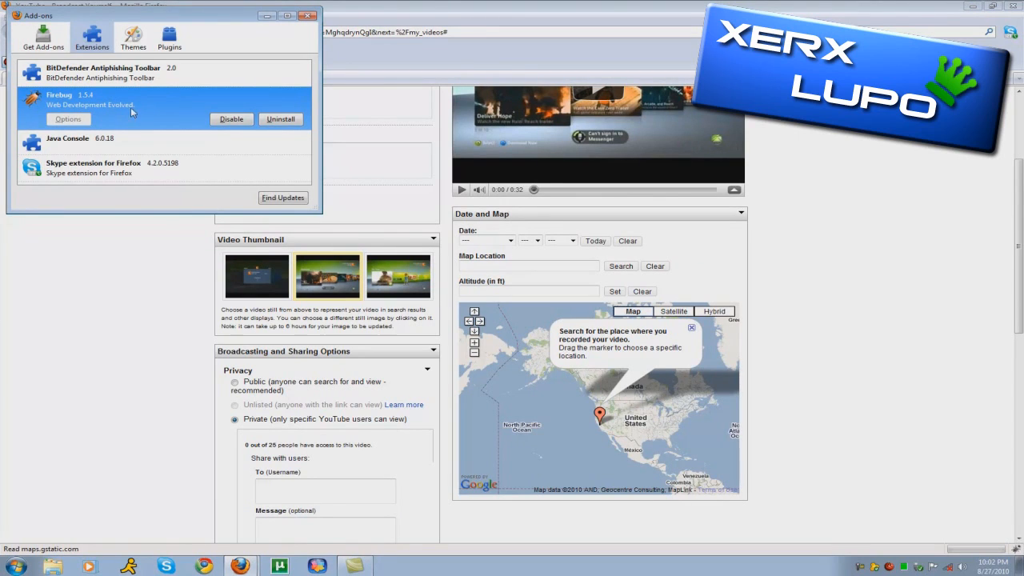
mouse_move(128, 95)
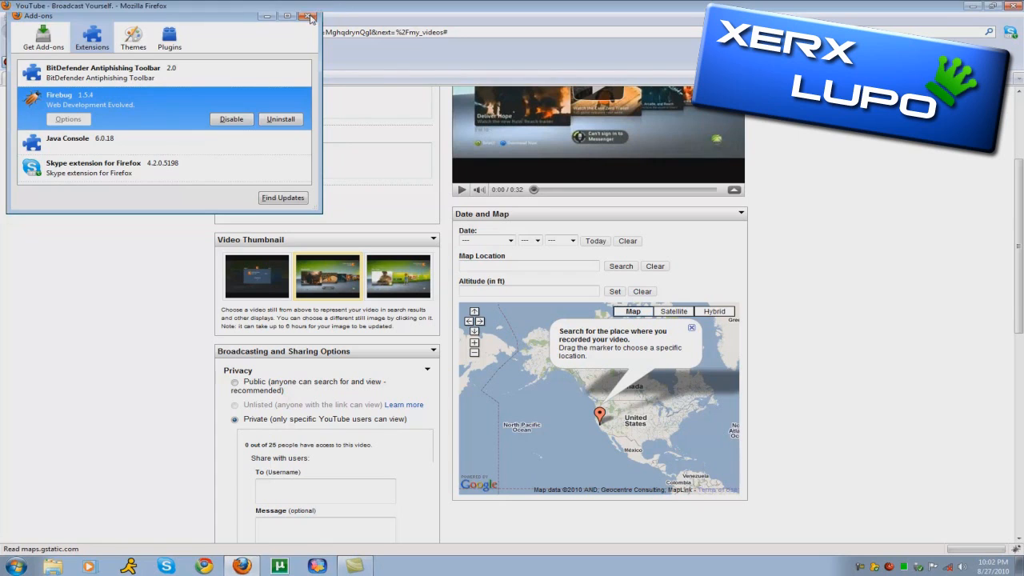
Step: Close the Add-ons window to return to the video edit page
left_click(311, 16)
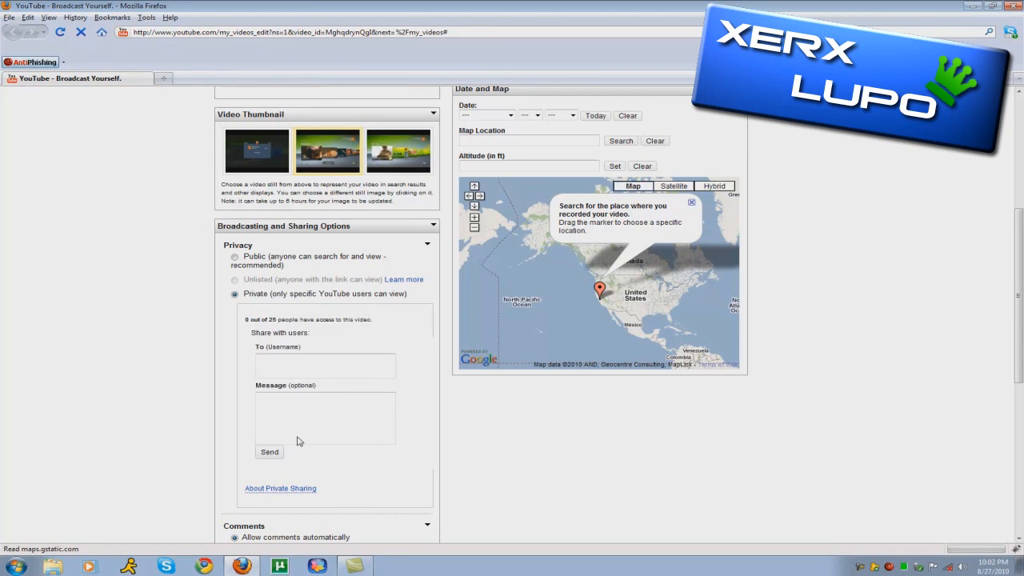
mouse_move(315, 422)
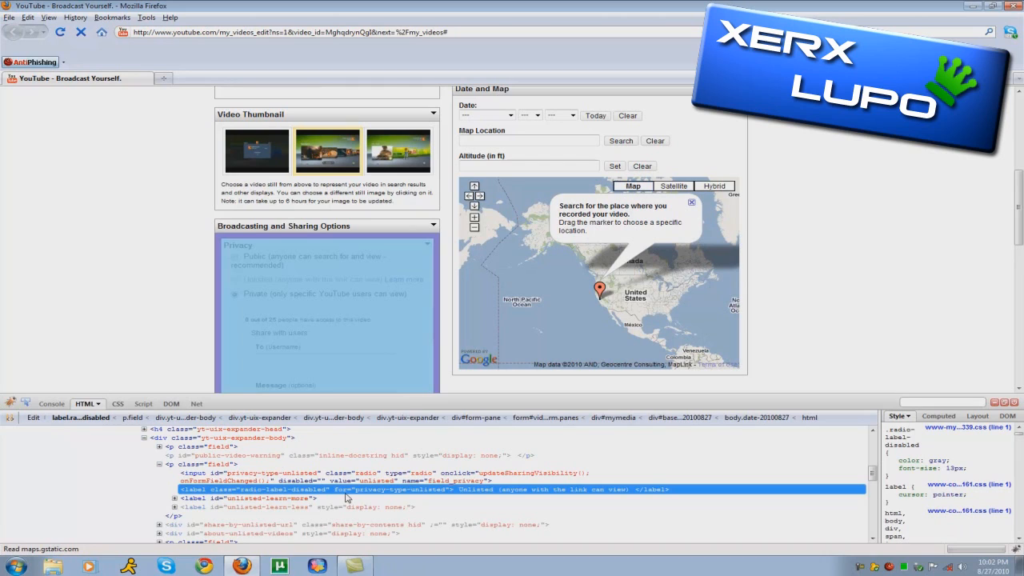
Step: Delete the disabled attributes on the Unlisted radio button and its label in the HTML panel
left_click(235, 294)
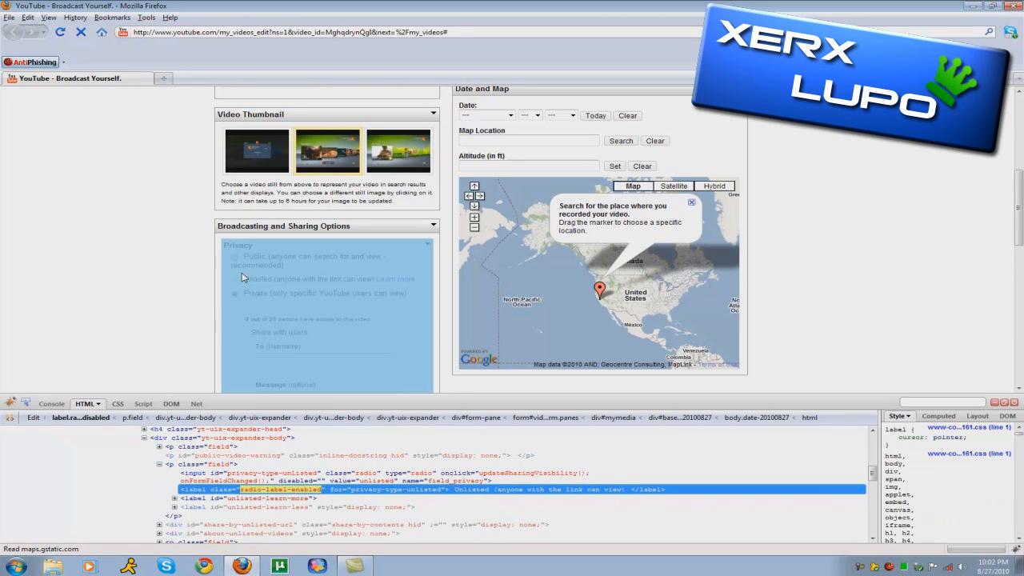
left_click(234, 292)
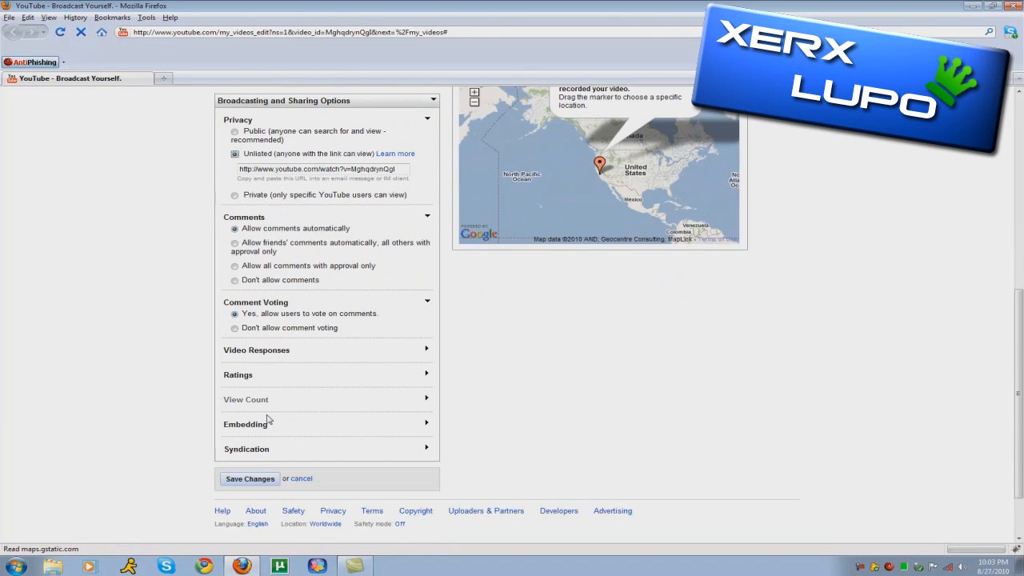
Step: Save the video settings so the Unlisted privacy is confirmed as updated
left_click(250, 478)
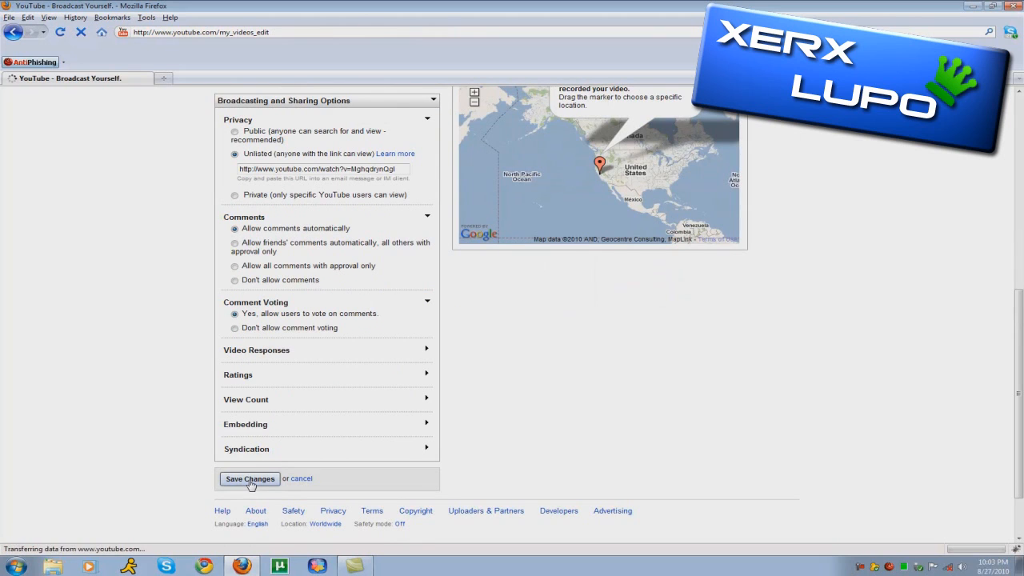
left_click(250, 478)
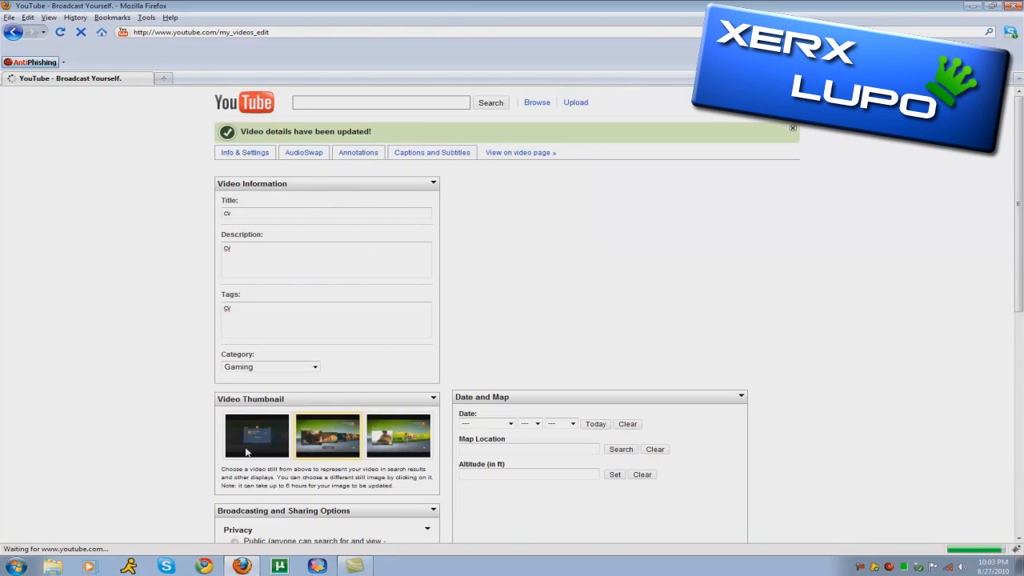
scroll("down", 3)
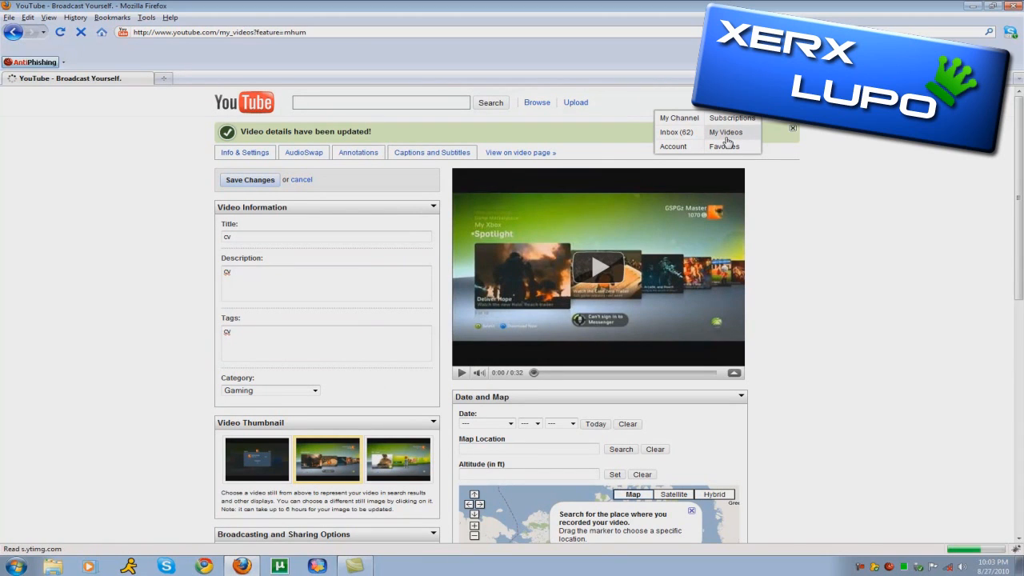
Step: Go to My Videos and play the cv video to see its watch page marked unlisted
left_click(726, 131)
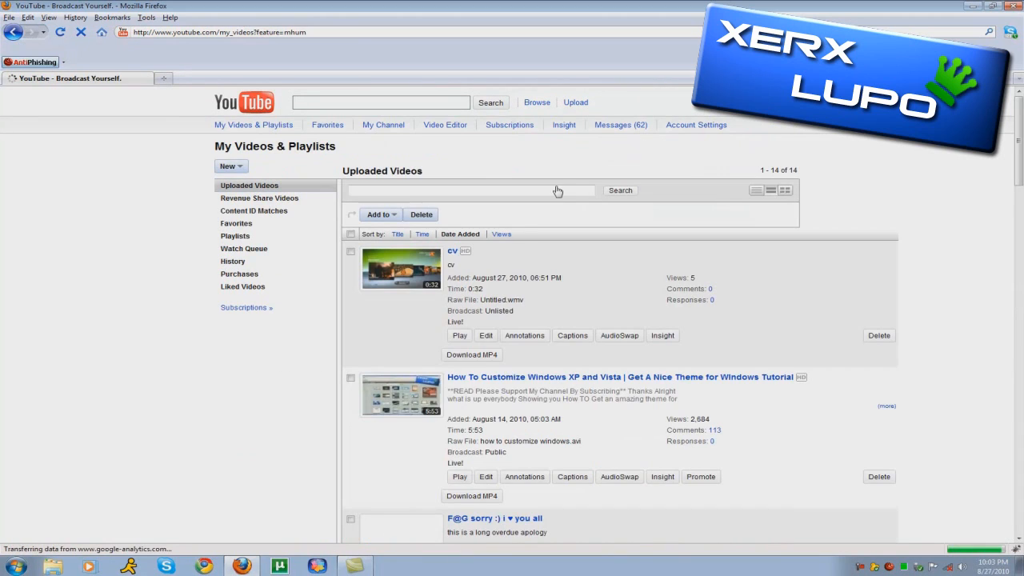
left_click(459, 336)
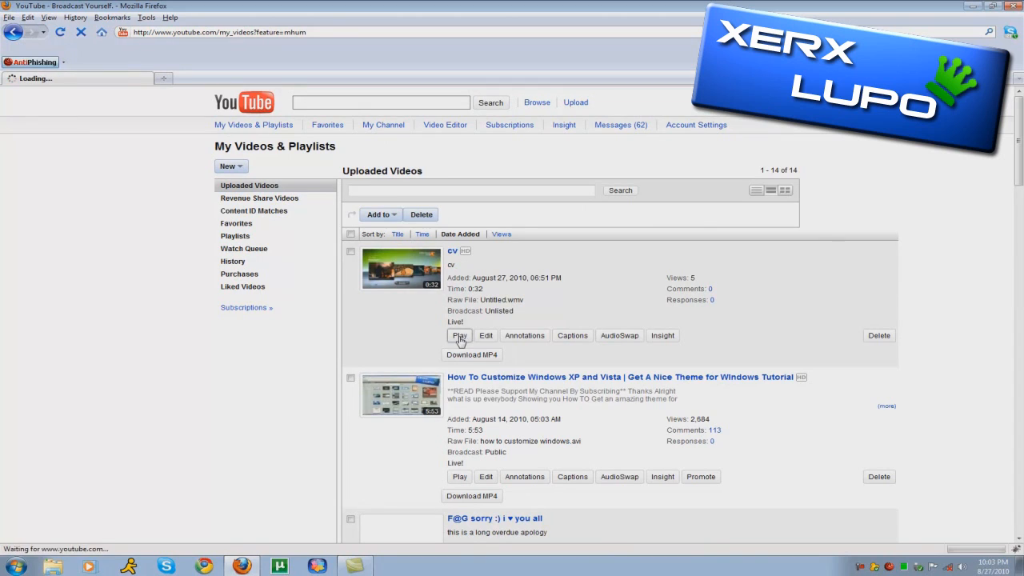
left_click(459, 336)
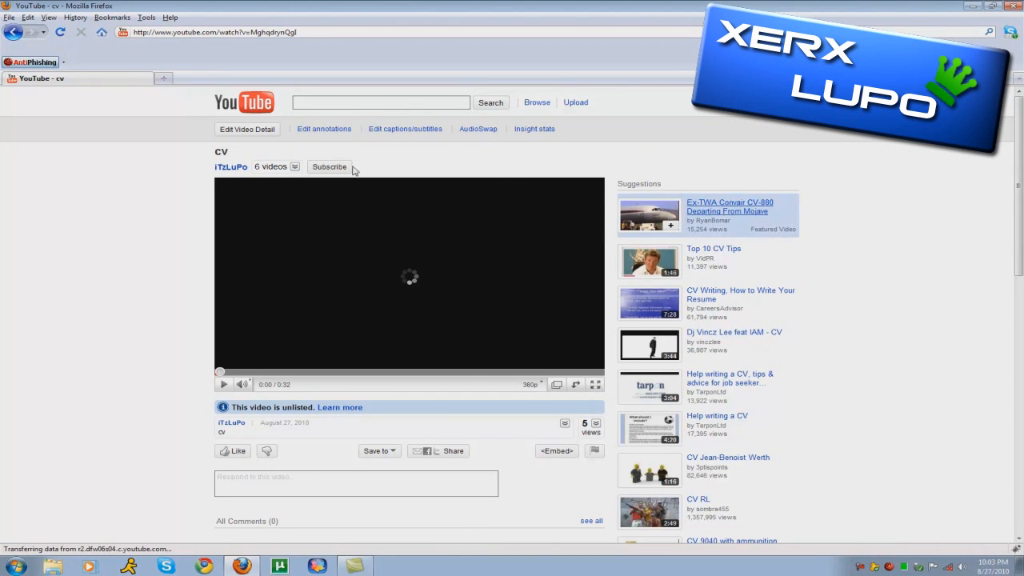
mouse_move(304, 147)
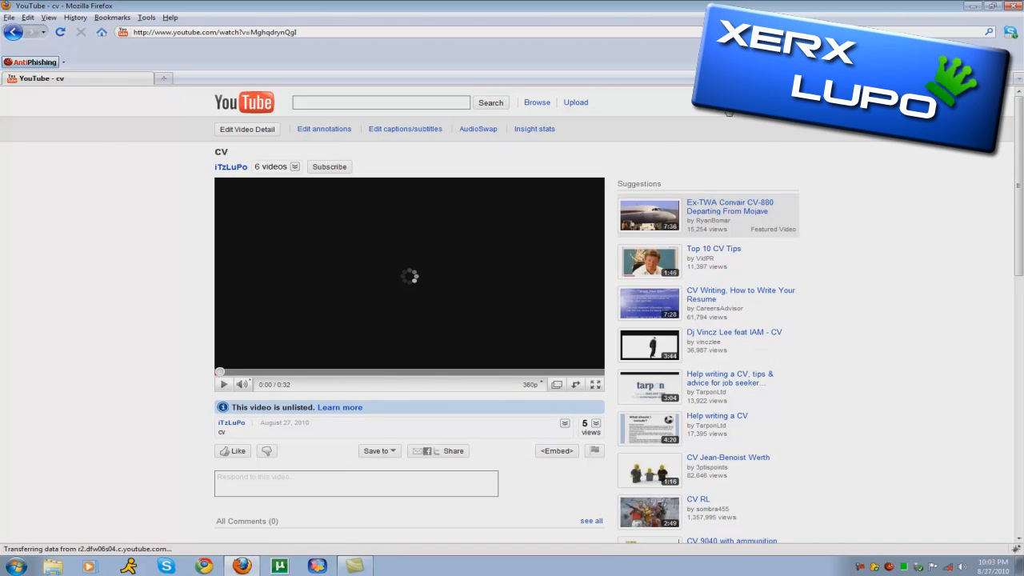
Step: Go to My Channel from the account menu and scroll down to the Subscribers module
left_click(678, 118)
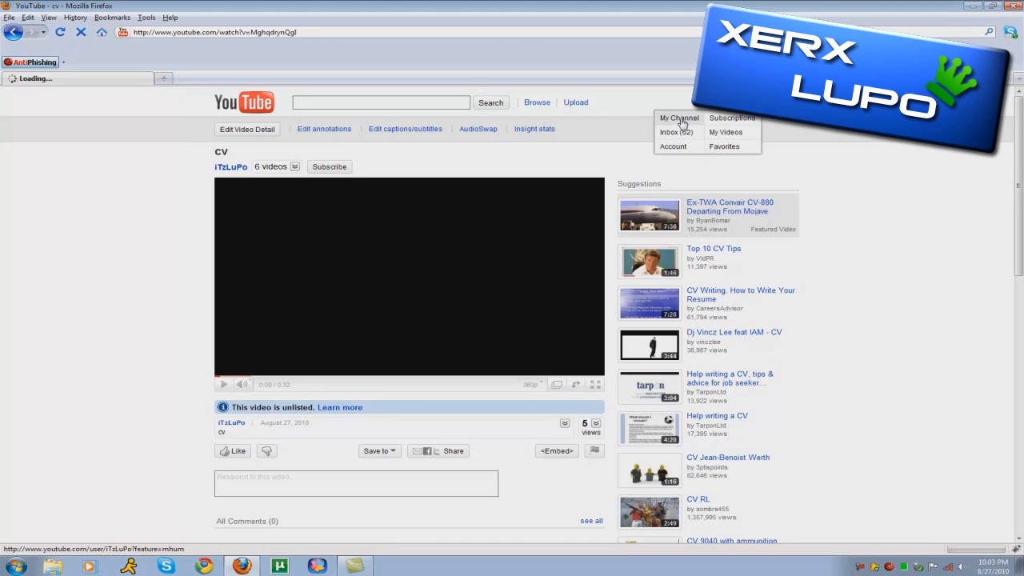
left_click(678, 118)
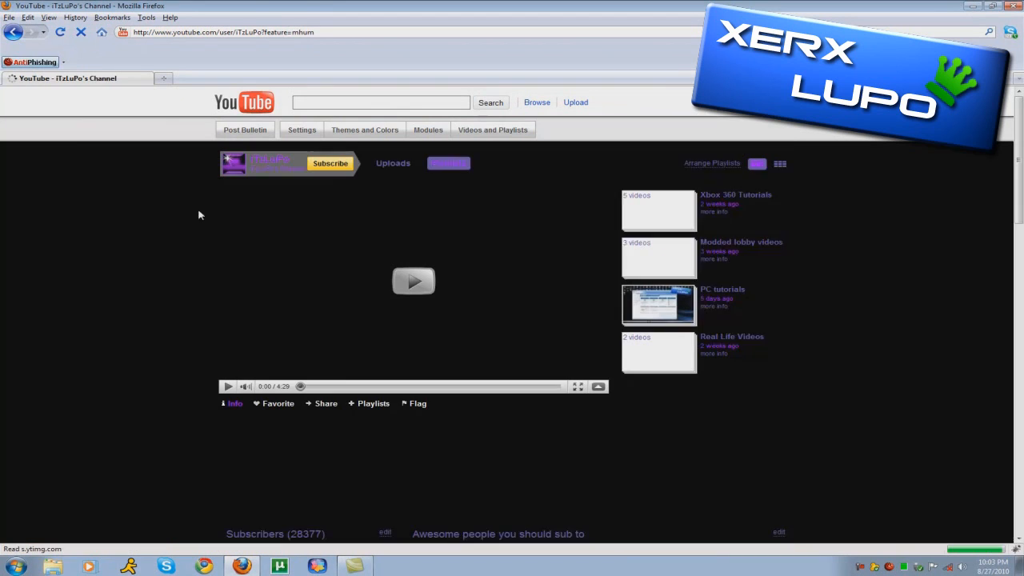
scroll("down", 3)
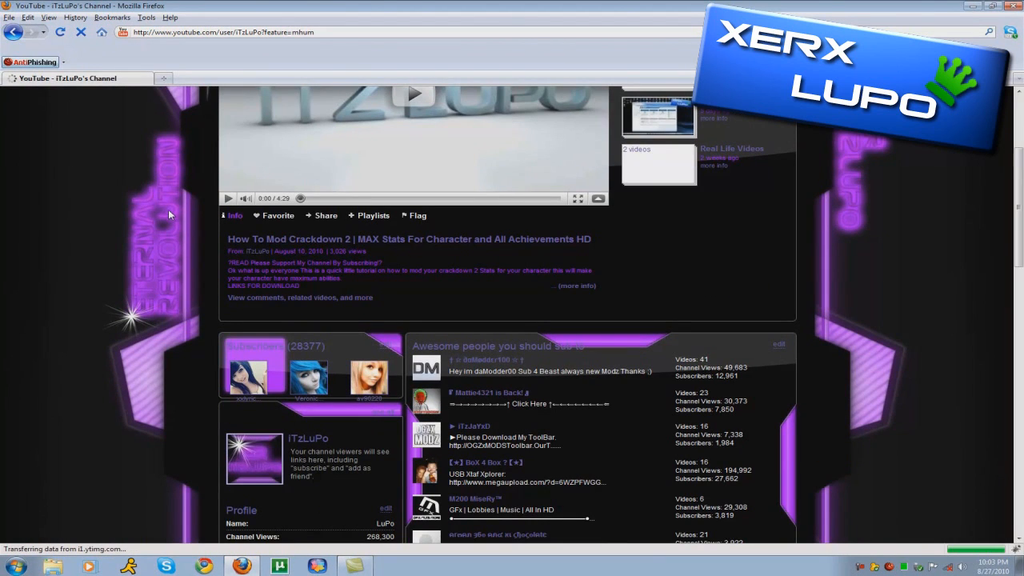
scroll("down", 3)
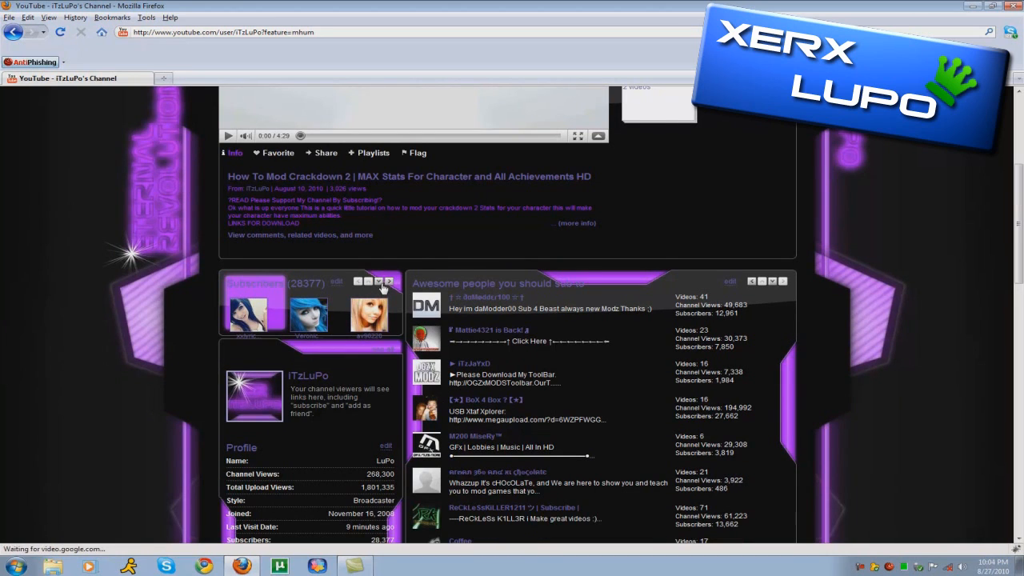
mouse_move(392, 334)
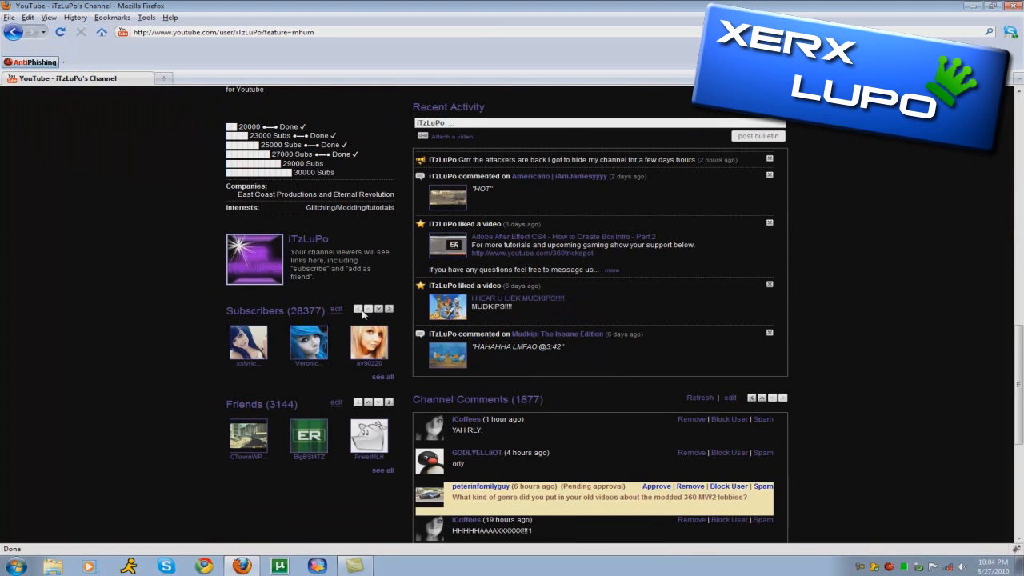
mouse_move(262, 255)
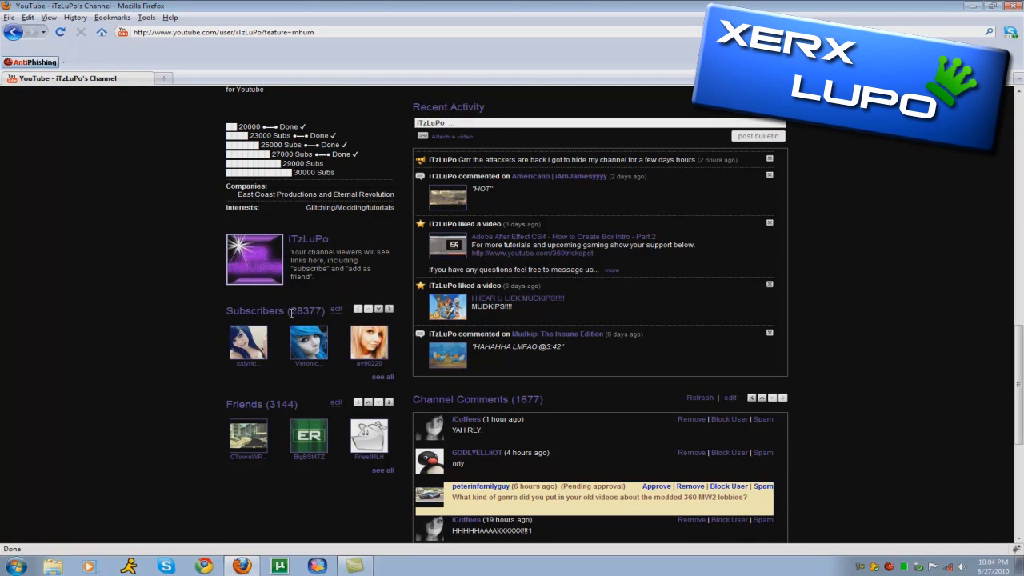
Step: Move the Subscribers box up so it sits directly below the featured video
scroll("up", 3)
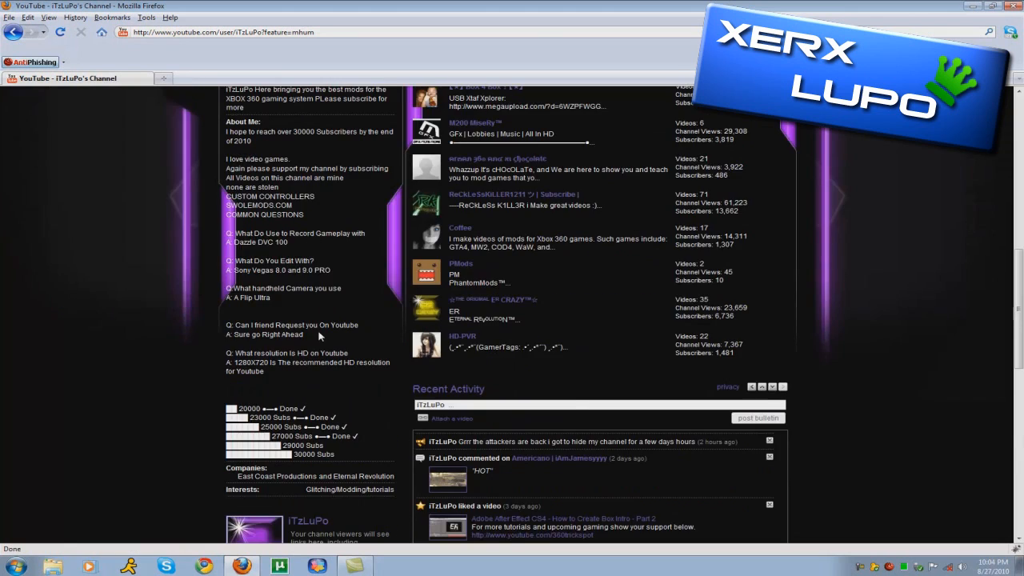
scroll("down", 3)
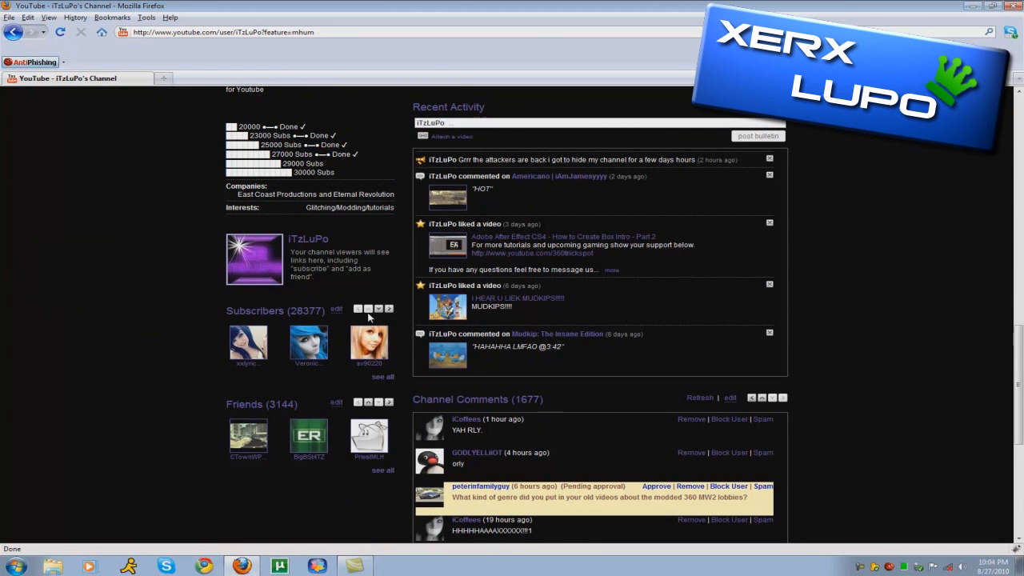
right_click(368, 344)
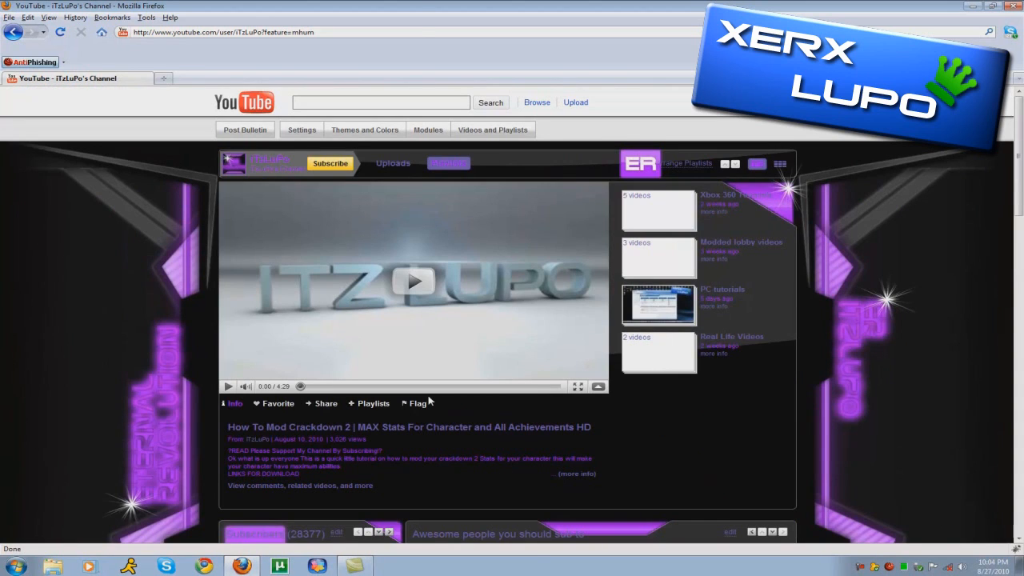
mouse_move(870, 422)
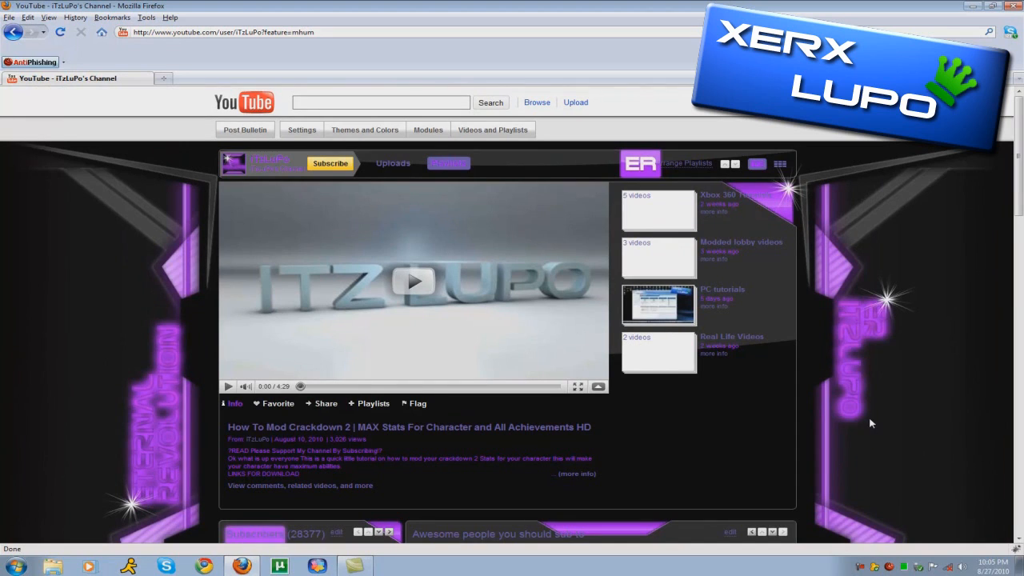
mouse_move(780, 463)
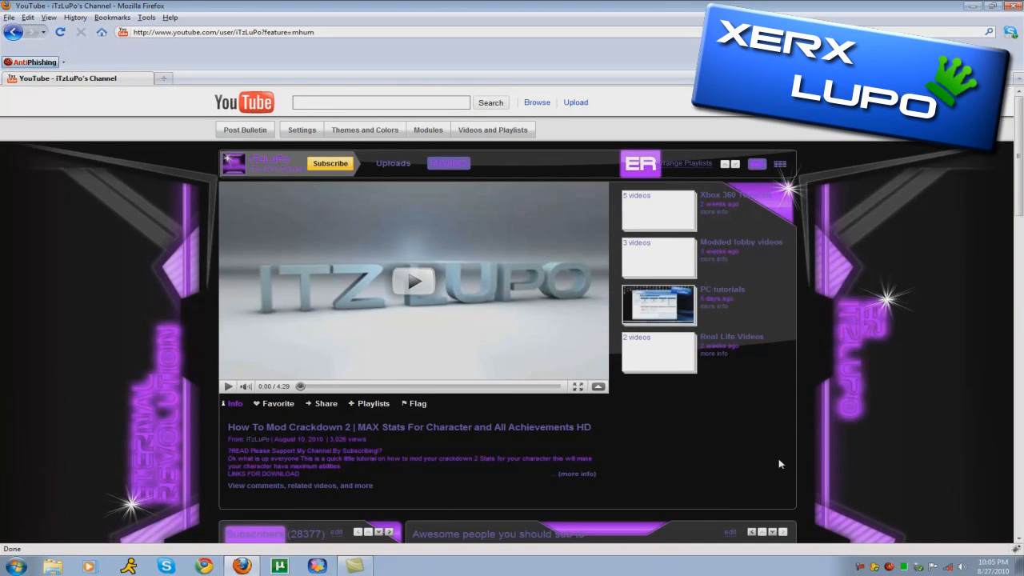
scroll("down", 3)
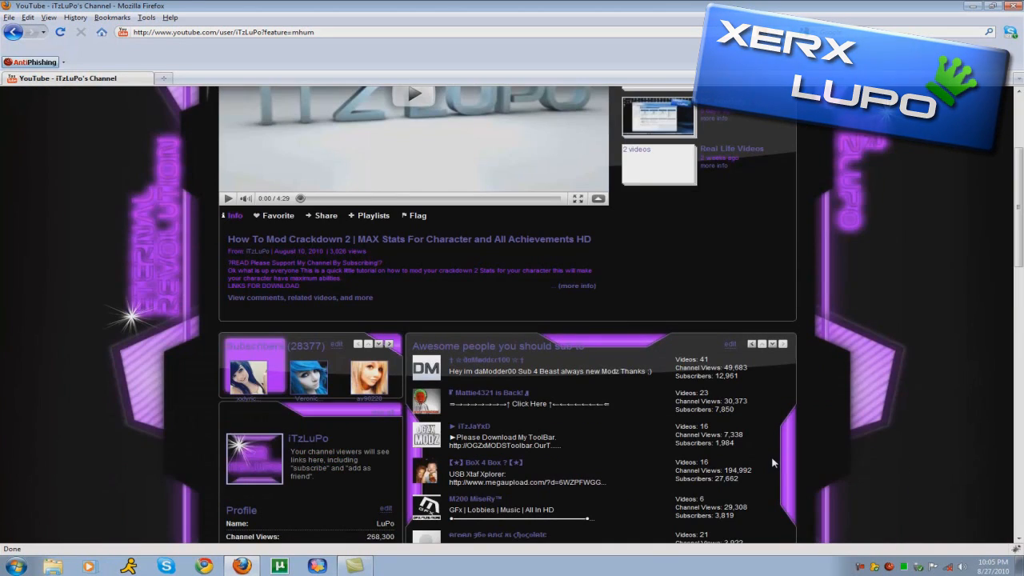